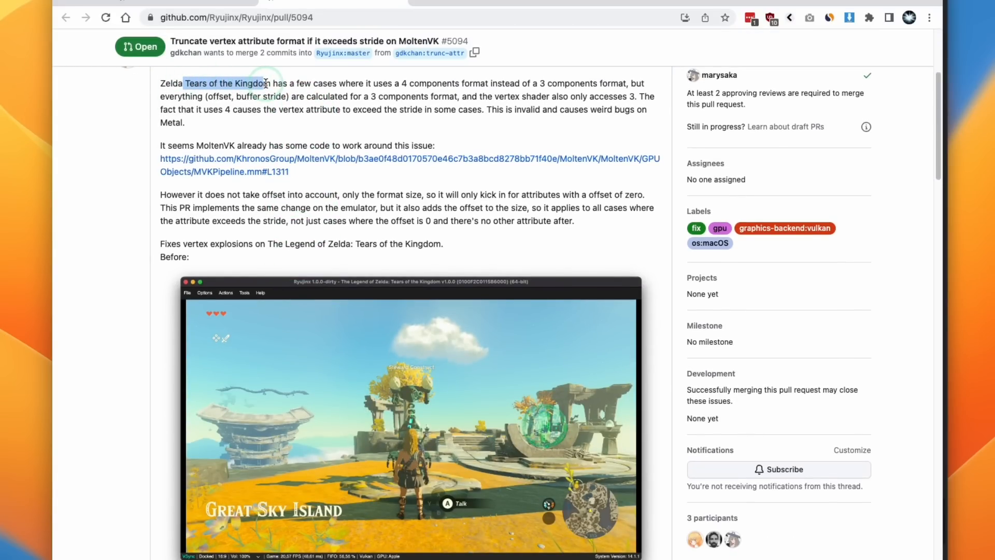
# Step: Read through the PR #5094 description about MoltenVK vertex attribute truncation
pyautogui.moveTo(266, 83); pyautogui.dragTo(472, 83)
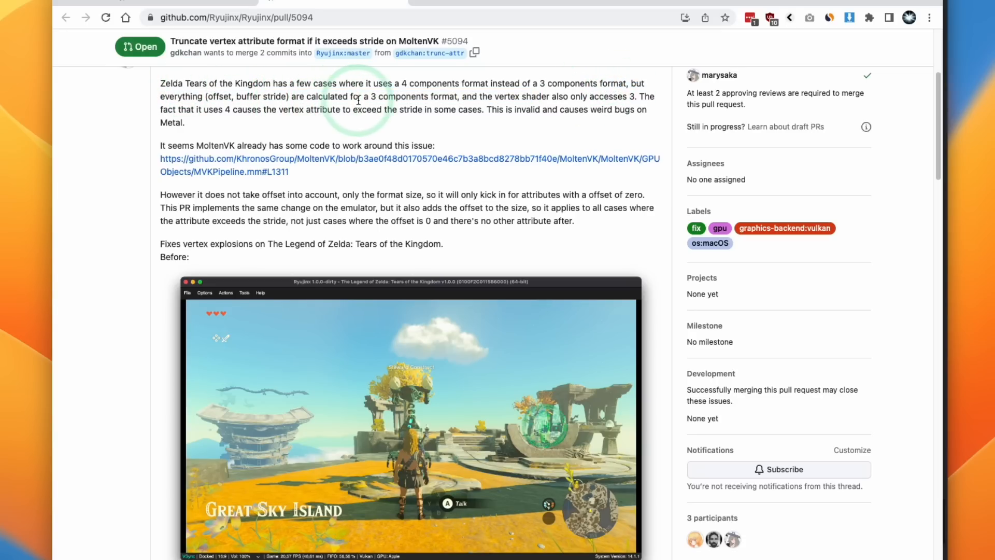
pyautogui.moveTo(361, 95); pyautogui.dragTo(536, 96)
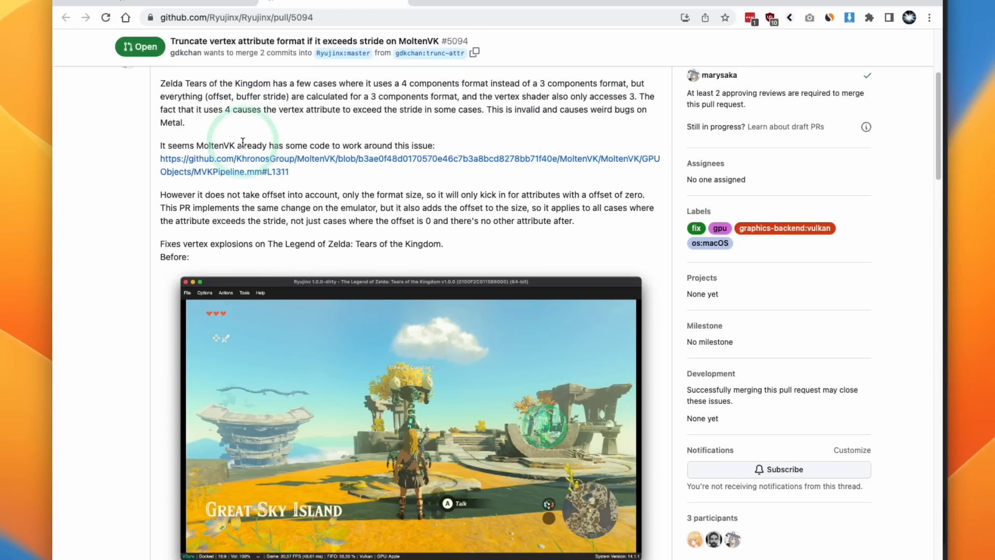
pyautogui.moveTo(160, 244); pyautogui.dragTo(236, 244)
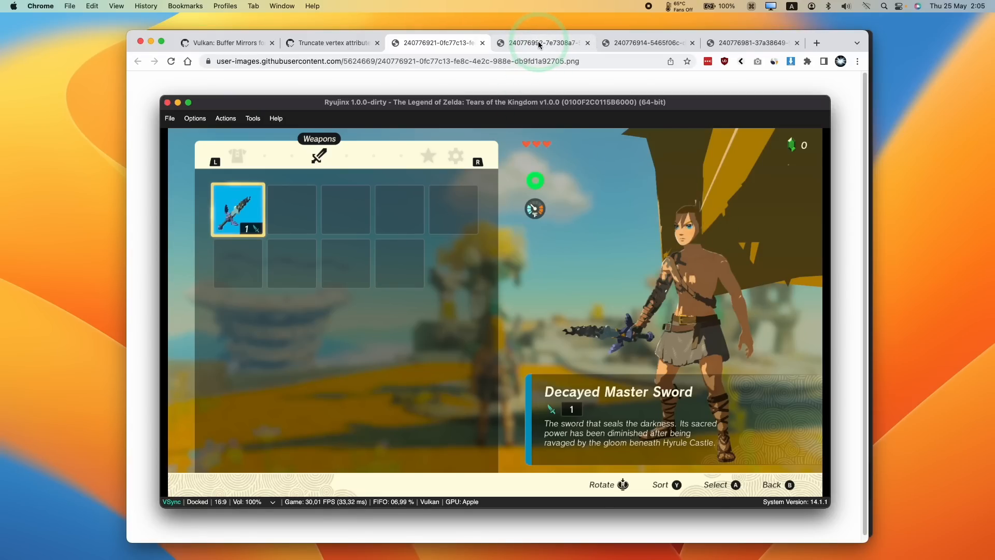
# Step: Switch to the Buffer Mirrors for MacOS performance pull request #4899
pyautogui.click(330, 43)
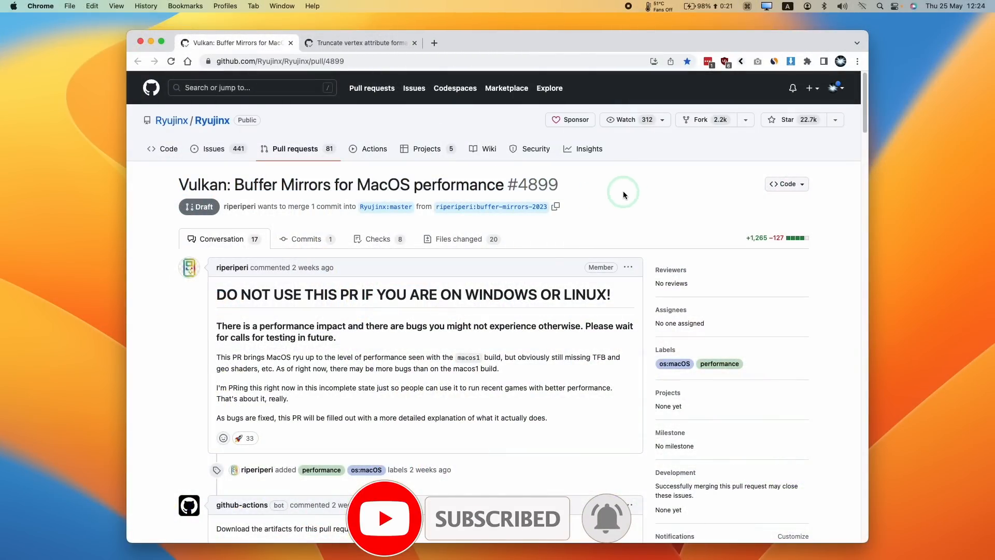
# Step: Review #4899's artifacts comment and return to the MoltenVK pull request #5094
pyautogui.scroll(-3)
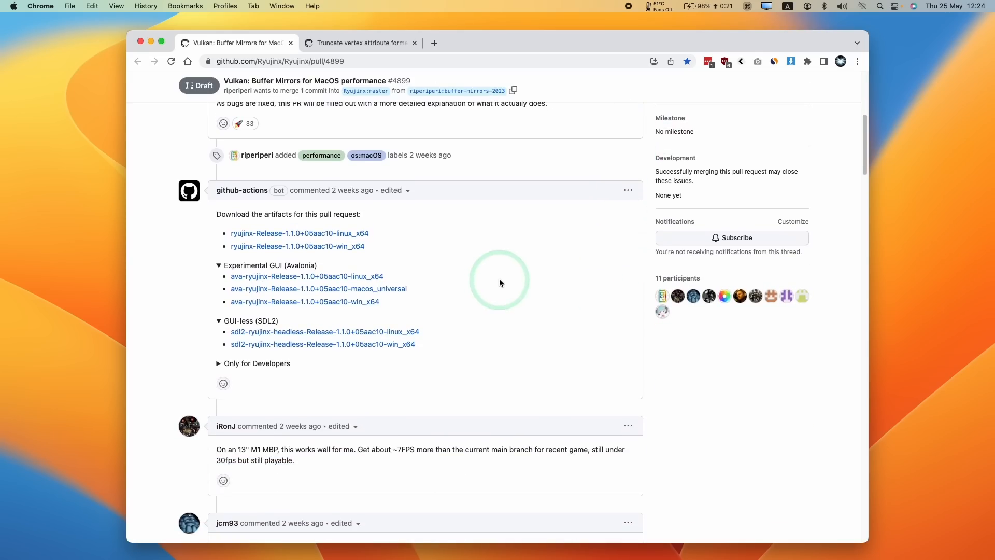
pyautogui.moveTo(403, 189)
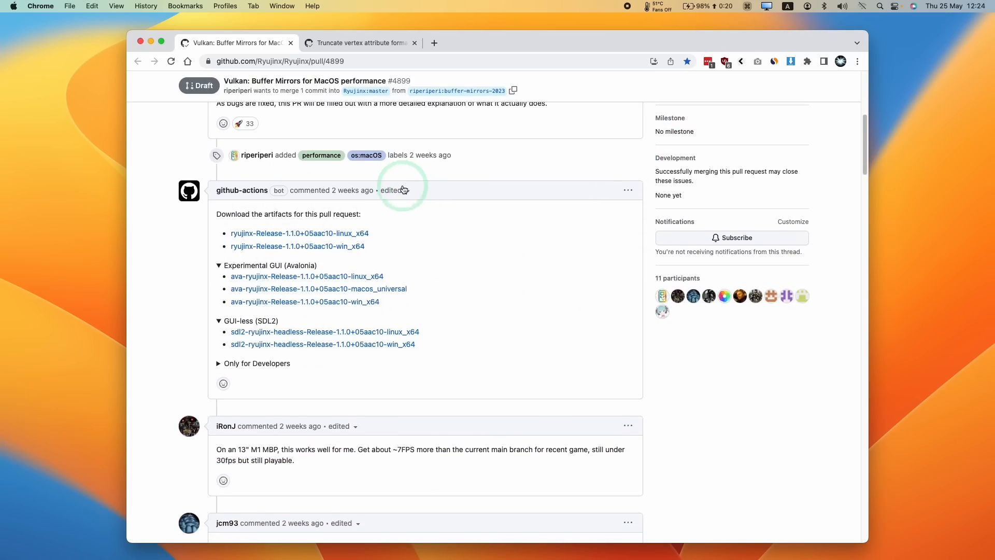
pyautogui.click(360, 42)
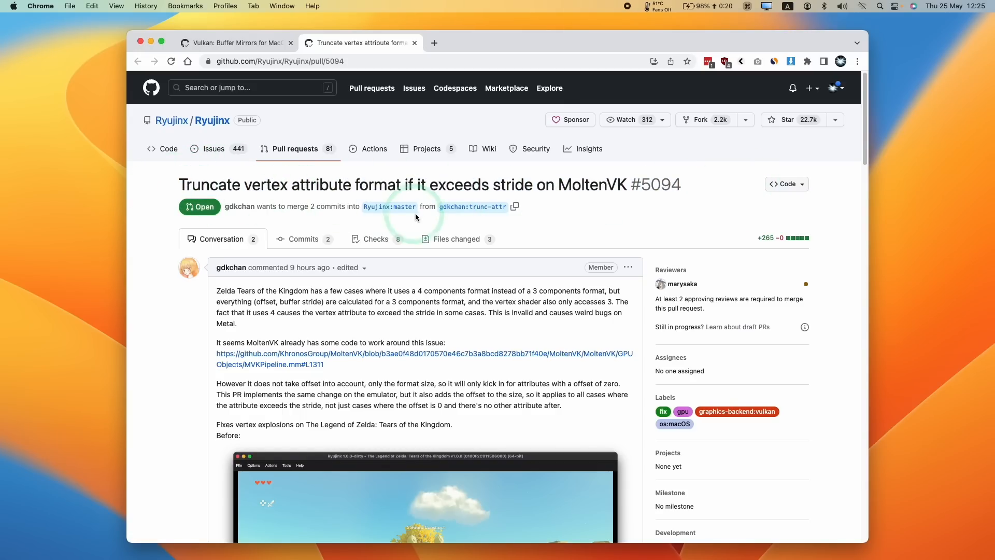
# Step: Download the ava-ryujinx macos_universal Avalonia build from the github-actions comment
pyautogui.scroll(-3)
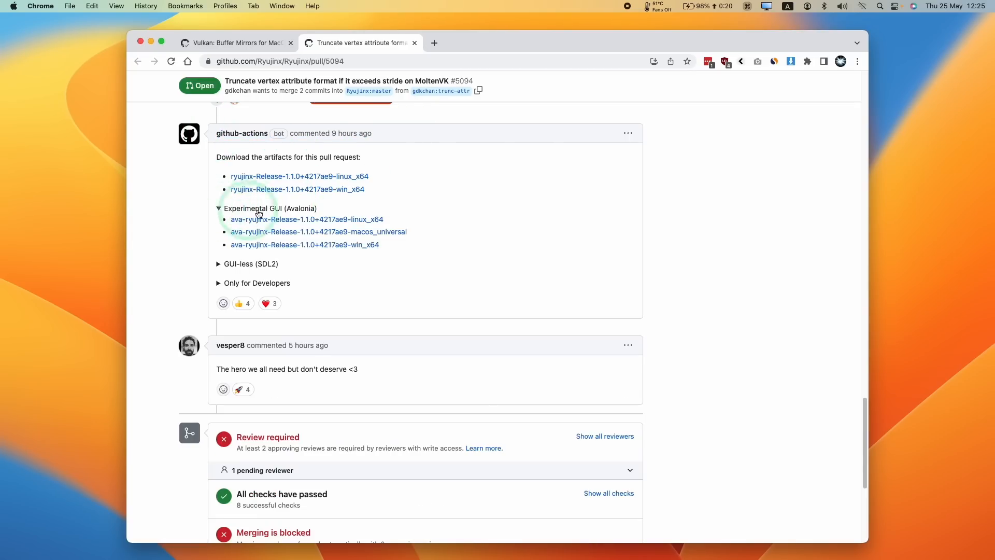
pyautogui.click(318, 231)
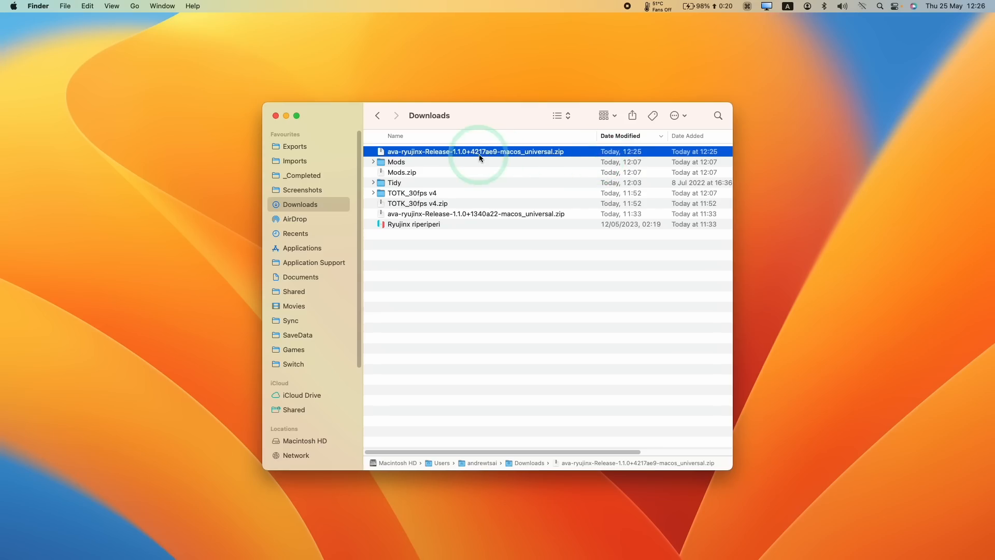
# Step: Extract the downloaded zip and launch the resulting Ryujinx gdkchan app
pyautogui.doubleClick(475, 151)
pyautogui.write('Ryujinx gdkchan')
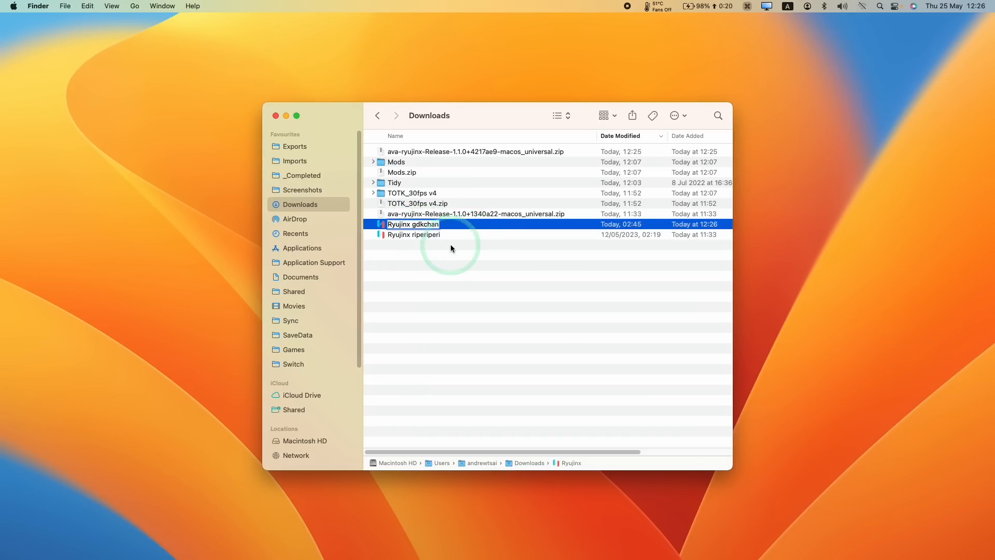
pyautogui.rightClick(413, 224)
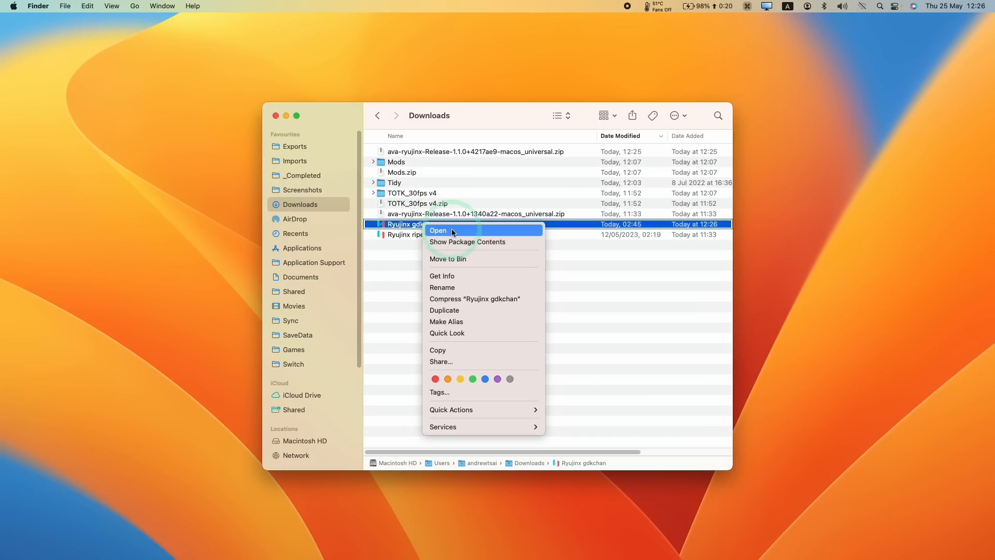
pyautogui.click(437, 230)
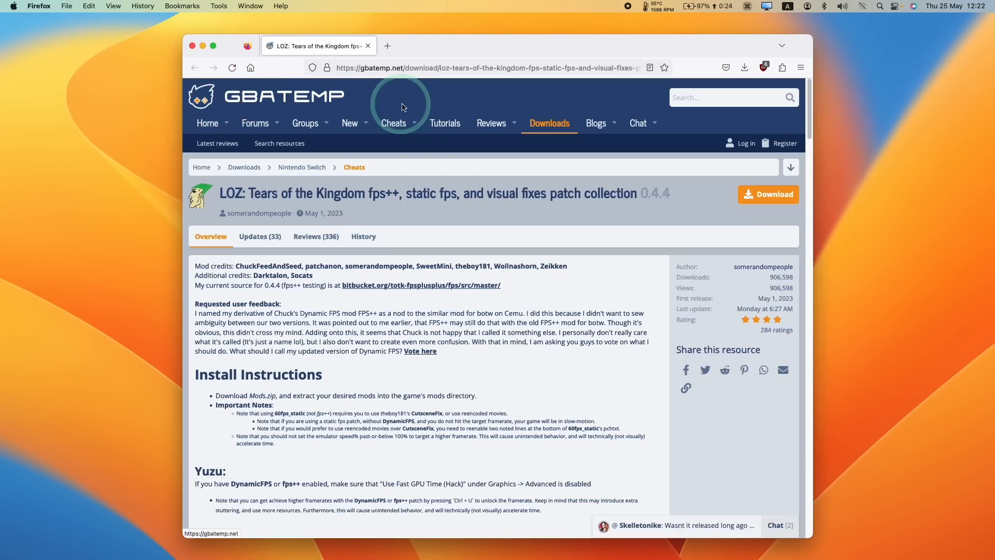
# Step: Read the GBAtemp TOTK mod descriptions and open the extracted Mods folder
pyautogui.scroll(-3)
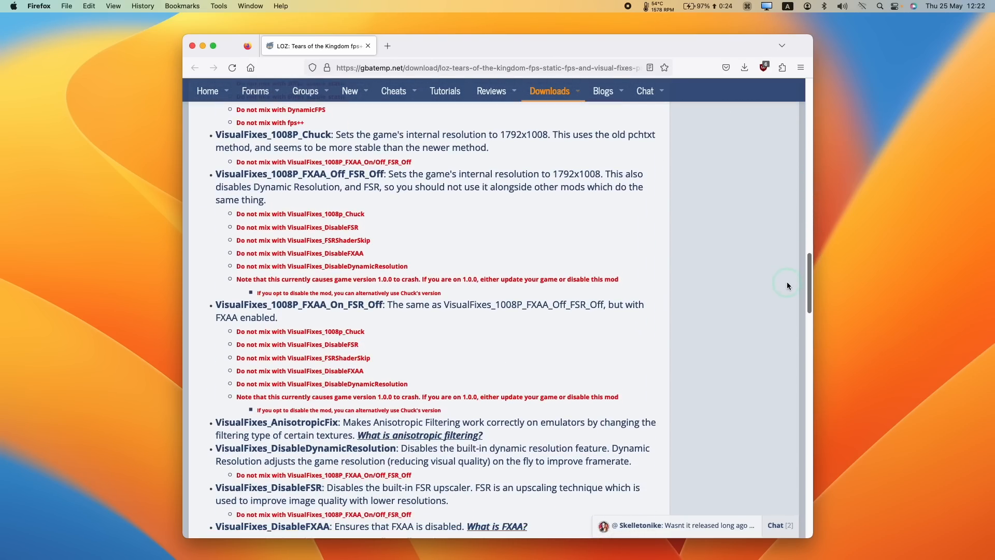
pyautogui.scroll(-3)
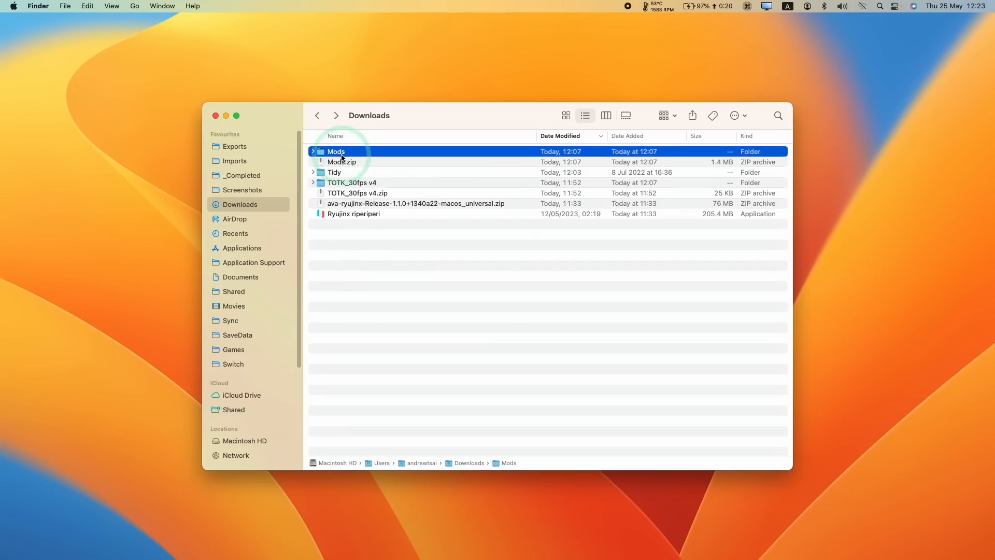
pyautogui.doubleClick(336, 151)
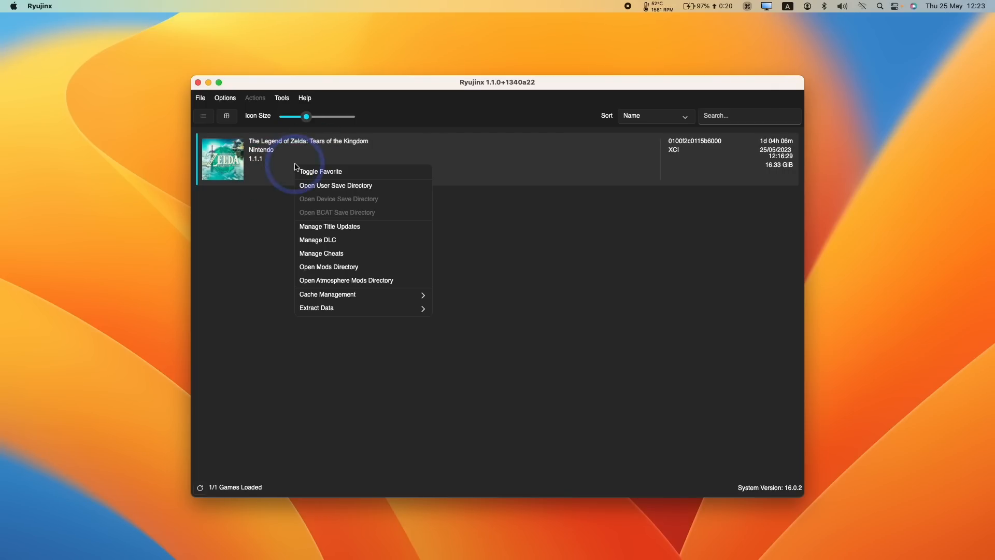
pyautogui.moveTo(340, 238)
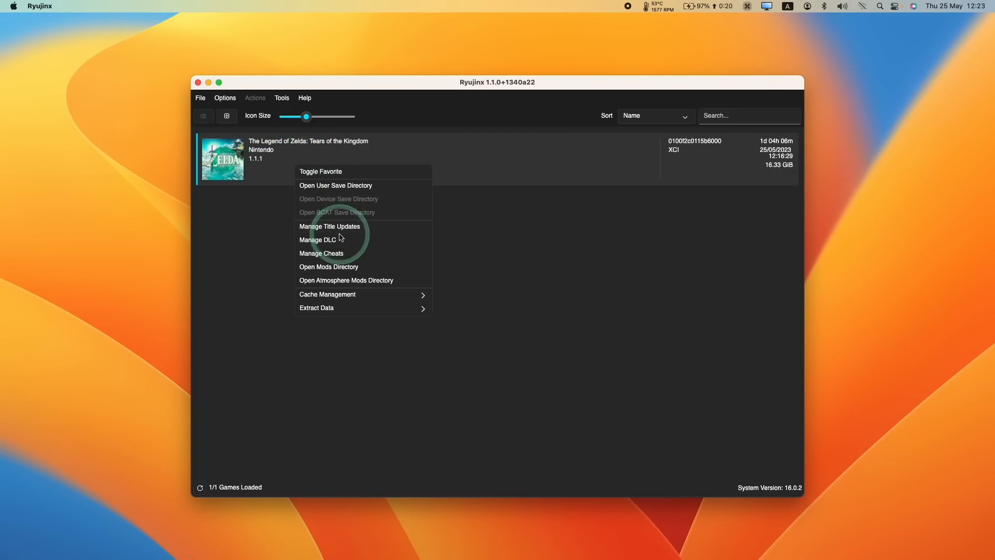
# Step: Open Tears of the Kingdom's mods directory from Ryujinx's game menu
pyautogui.click(328, 267)
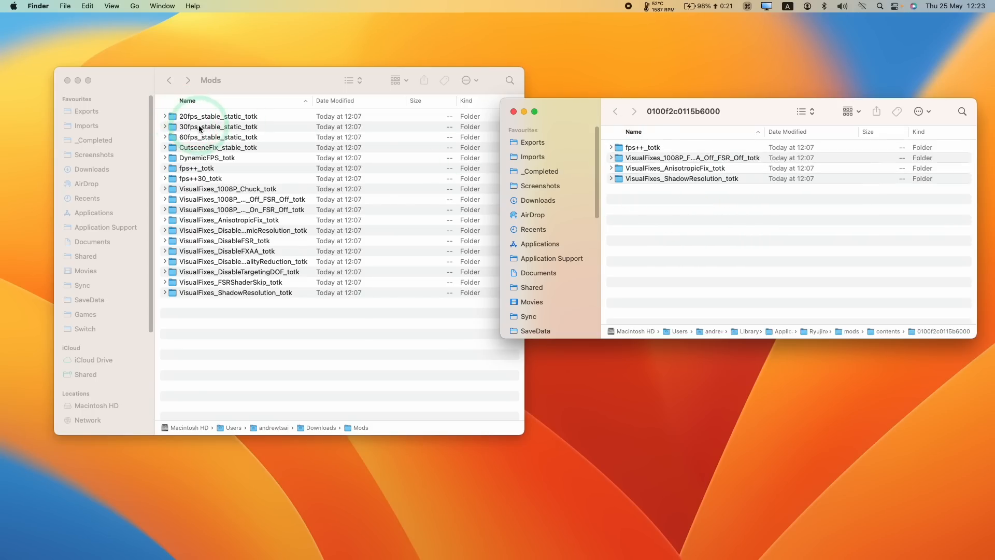
pyautogui.click(219, 126)
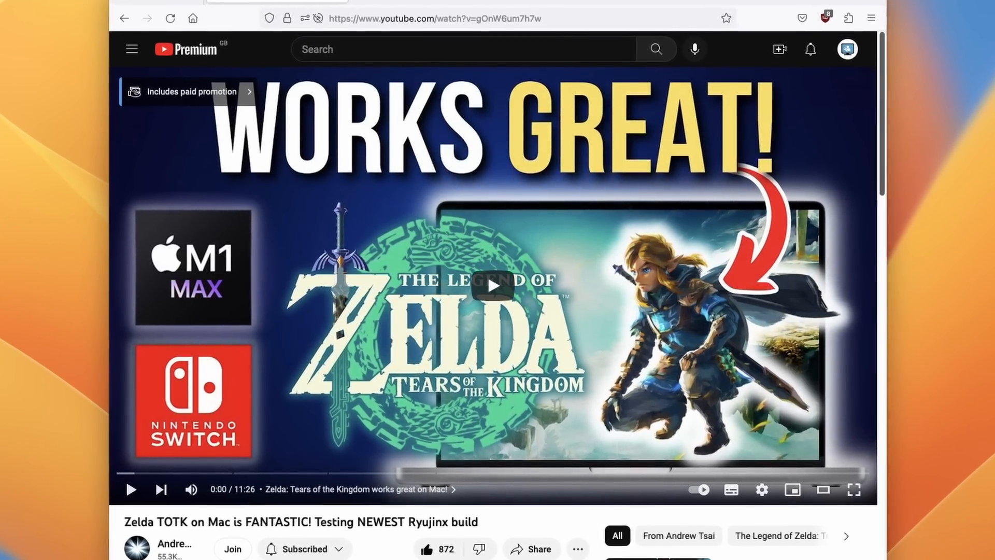
pyautogui.click(490, 286)
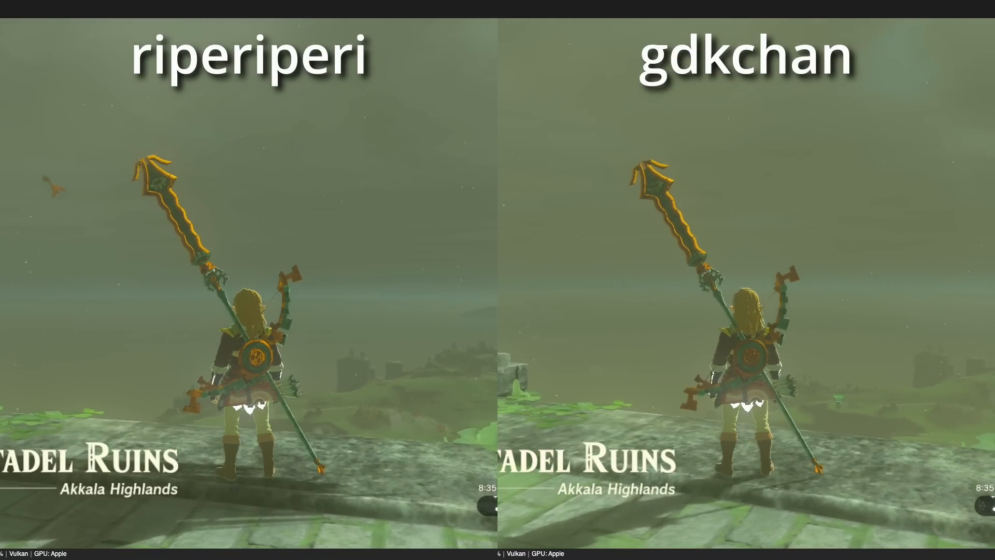